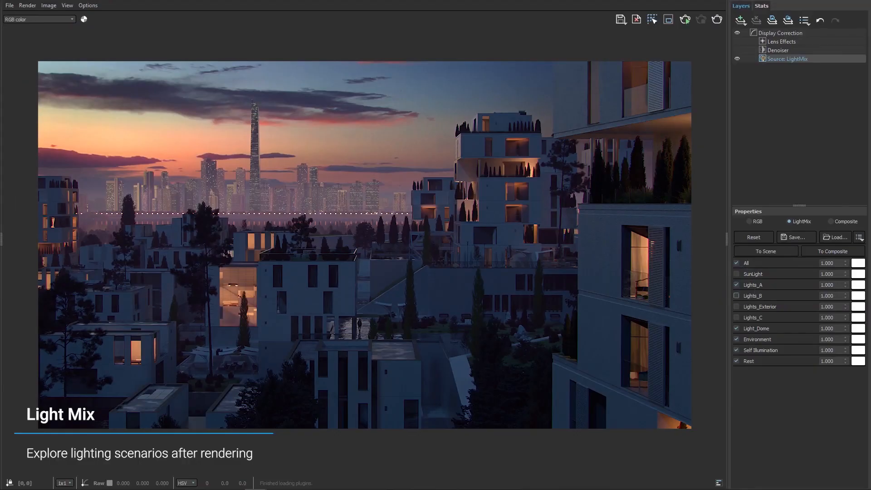
Set the V-Ray Frame Buffer Source layer to LightMix to list each light's intensity.
click(736, 294)
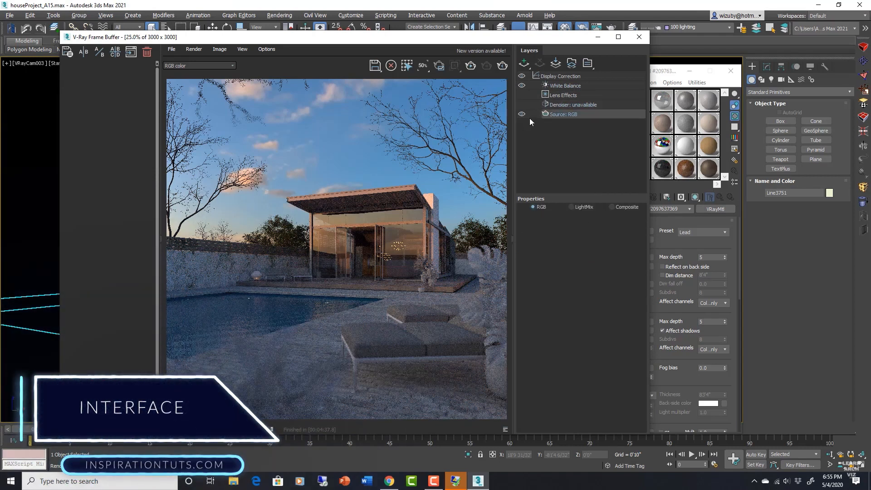
click(572, 207)
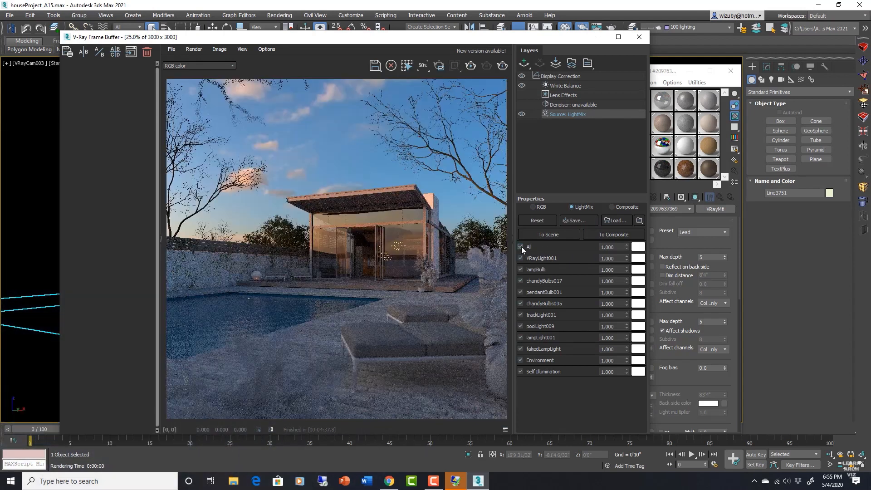
click(519, 246)
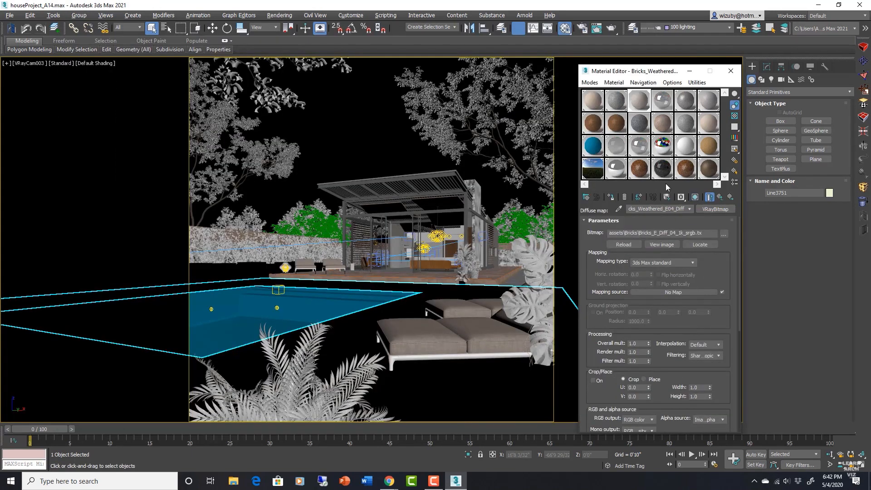
Preview the Bricks_Weathered_E04_Diff diffuse texture with View Image.
click(660, 245)
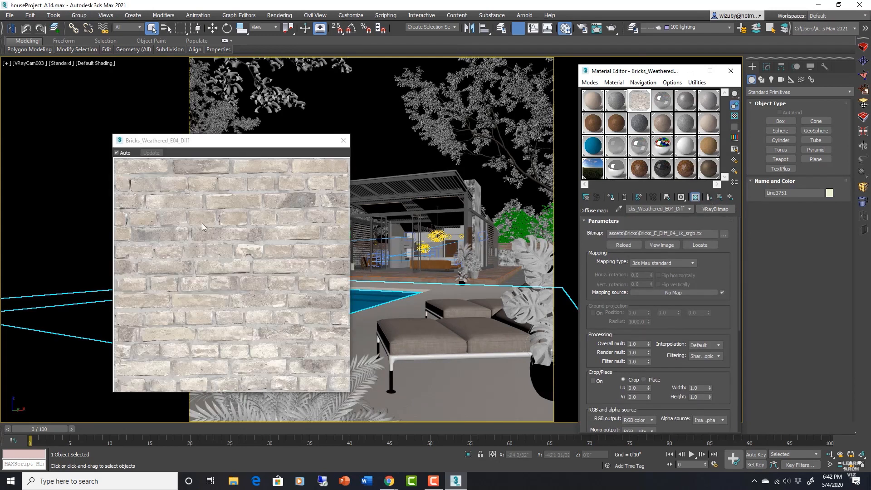